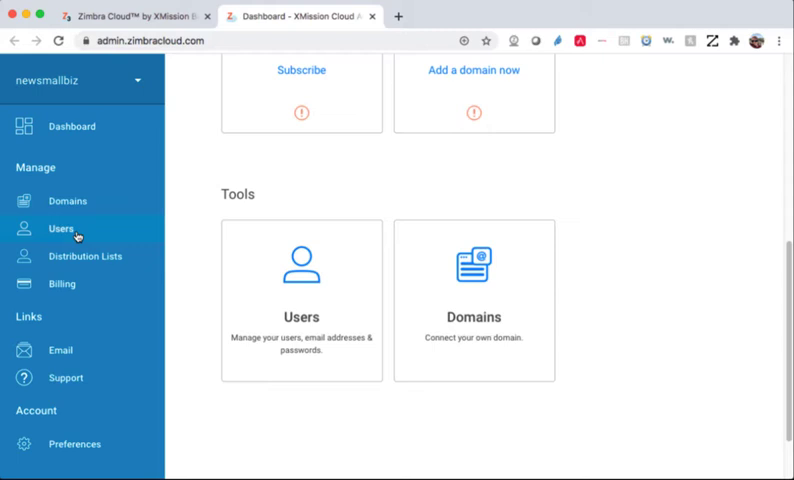
Step: Show the Users list with its single active Premium Edition administrator
{"action": "left_click", "coordinate": [60, 228]}
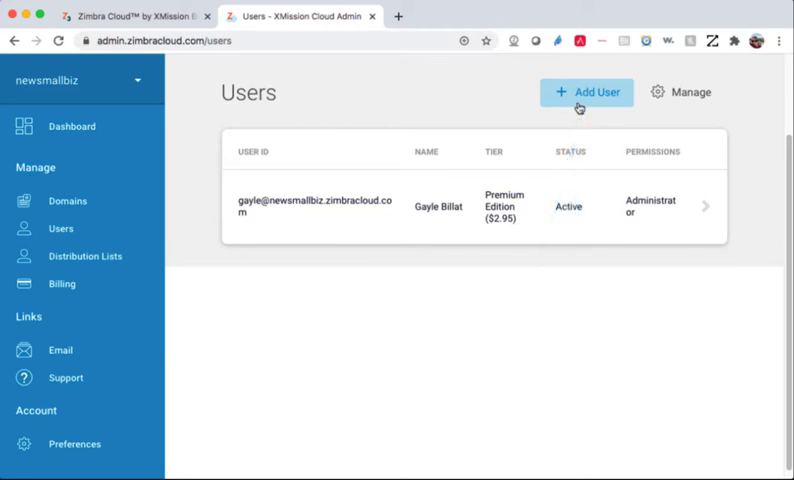
Step: Add a new active Premium Edition user with the Admin checkbox ticked and submit it
{"action": "left_click", "coordinate": [586, 92]}
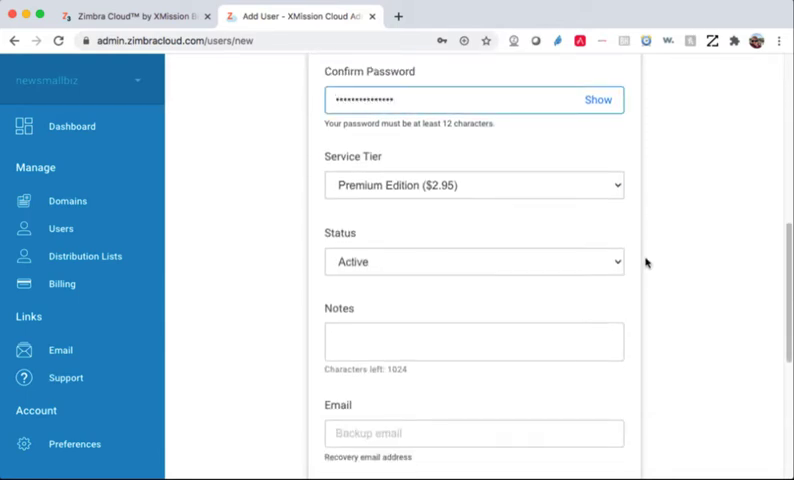
{"action": "scroll", "scroll_direction": "down", "scroll_amount": 3}
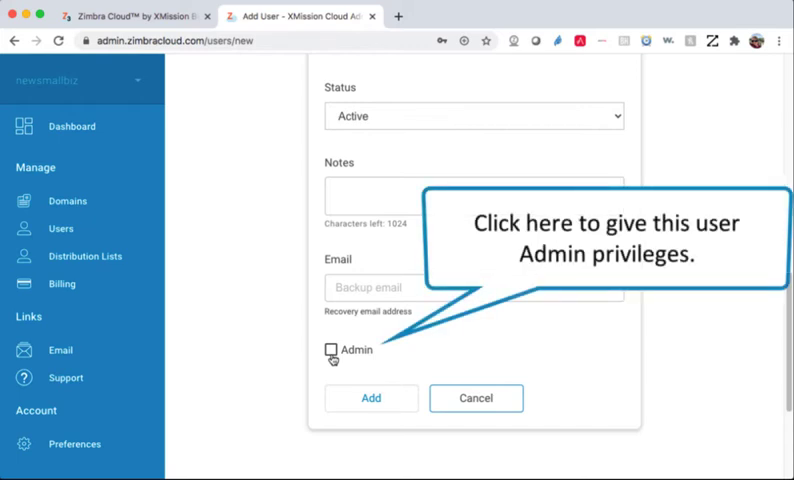
{"action": "left_click", "coordinate": [328, 348]}
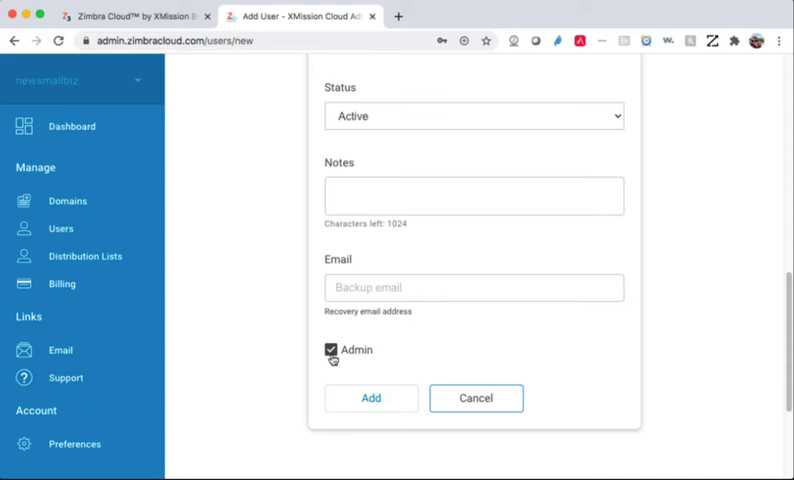
{"action": "left_click", "coordinate": [372, 396]}
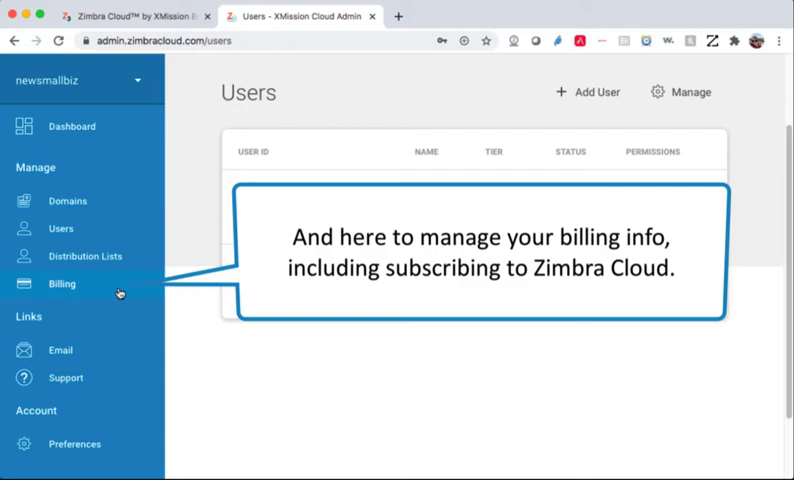
Step: Review the Premium Edition checkout order under Billing, then close the order summary
{"action": "left_click", "coordinate": [60, 284]}
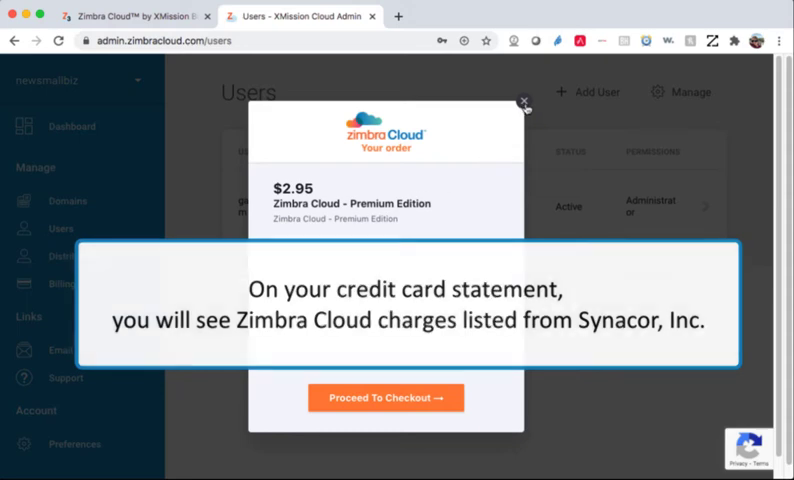
{"action": "left_click", "coordinate": [524, 102]}
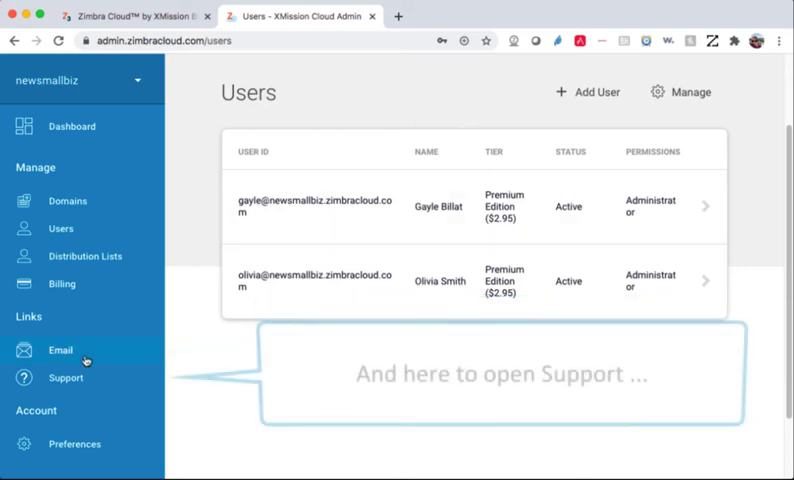
Step: View the Support page's Integrations section, then move on to the organization Preferences
{"action": "left_click", "coordinate": [64, 376]}
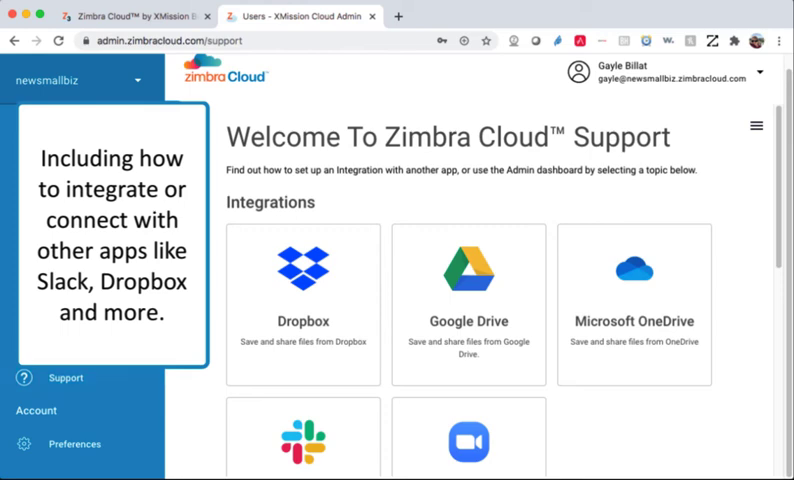
{"action": "scroll", "scroll_direction": "down", "scroll_amount": 3}
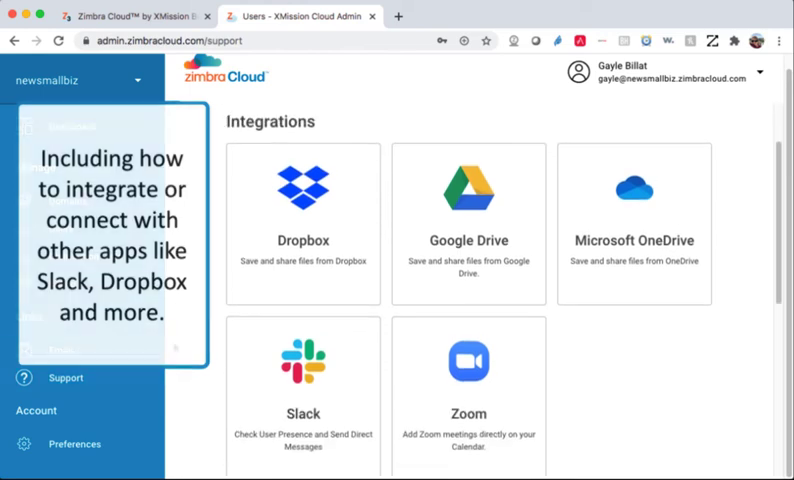
{"action": "left_click", "coordinate": [76, 444]}
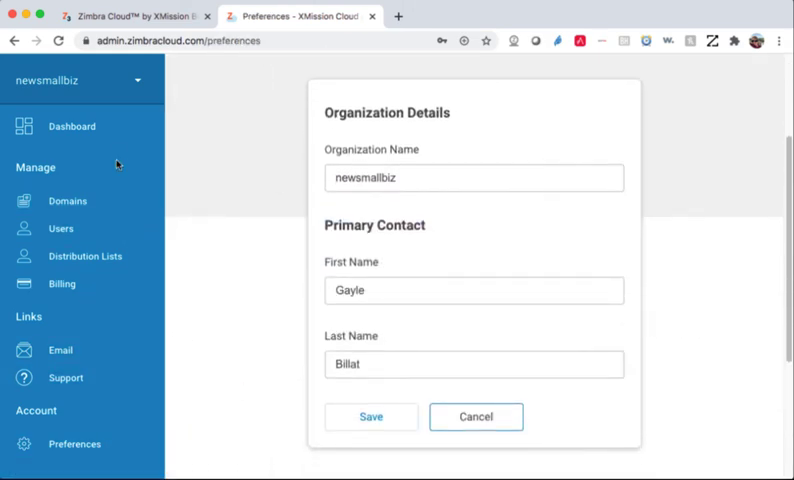
Step: Return to the Dashboard overview greeting Gayle
{"action": "left_click", "coordinate": [72, 126]}
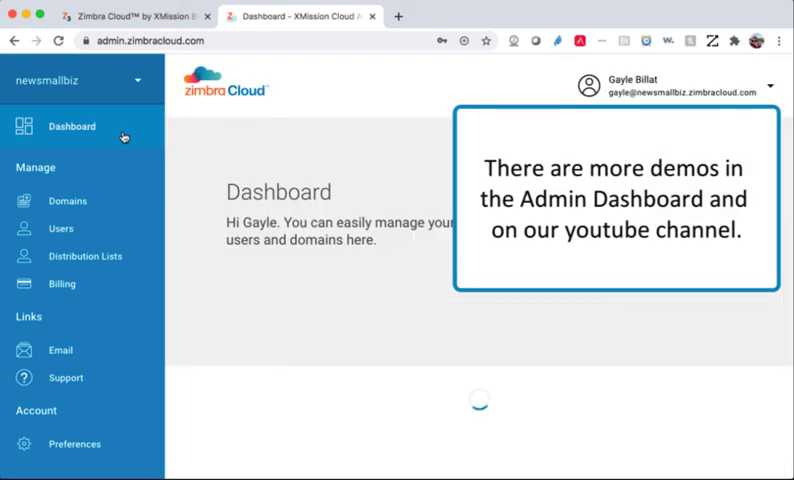